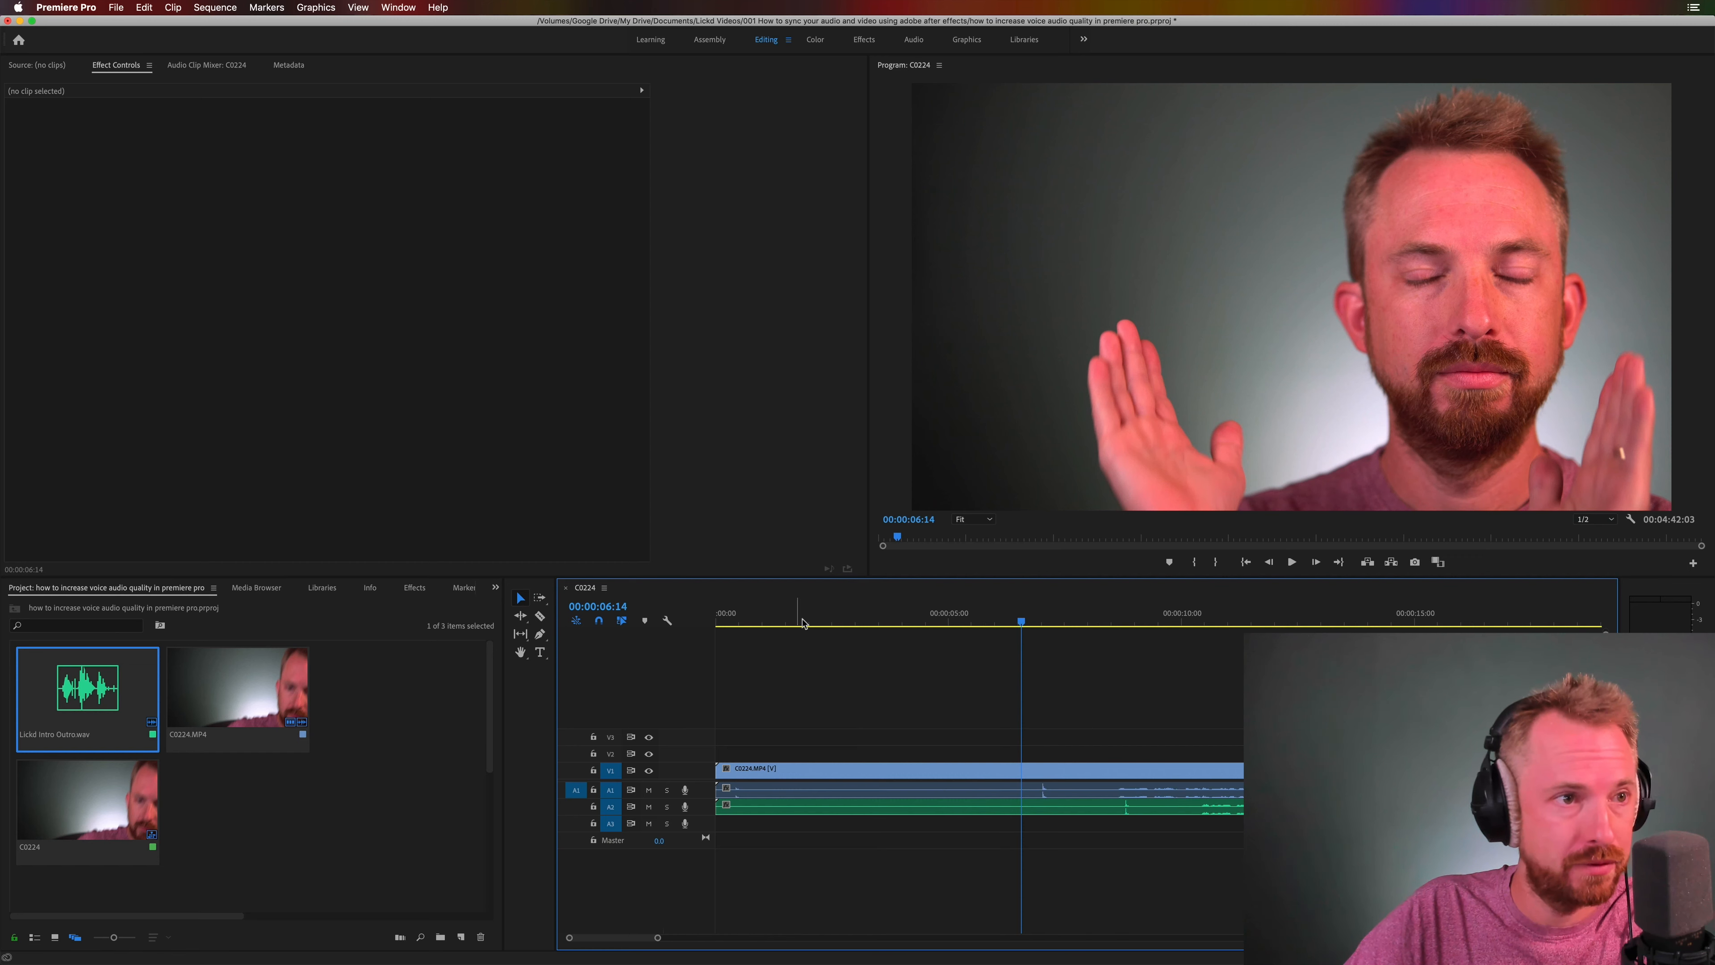
Preview the camera audio around 18 s, then bring up Synchronize Clips for both selected clips
{"action": "left_click", "coordinate": [1044, 621]}
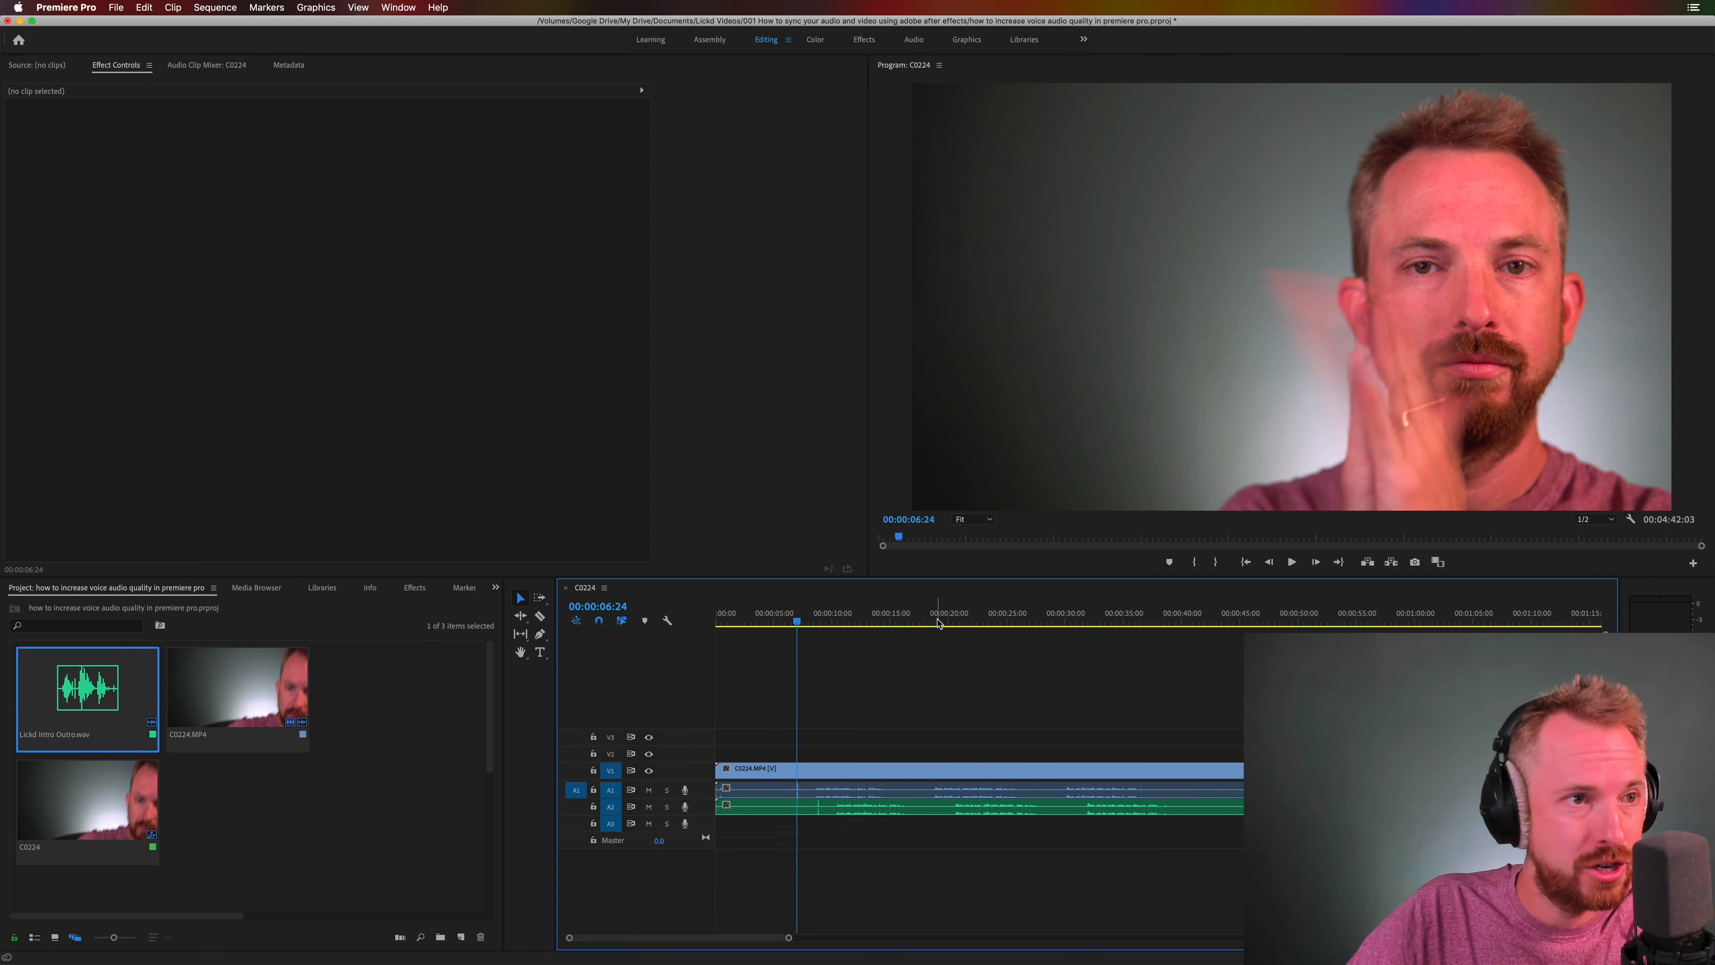
{"action": "left_click", "coordinate": [936, 620]}
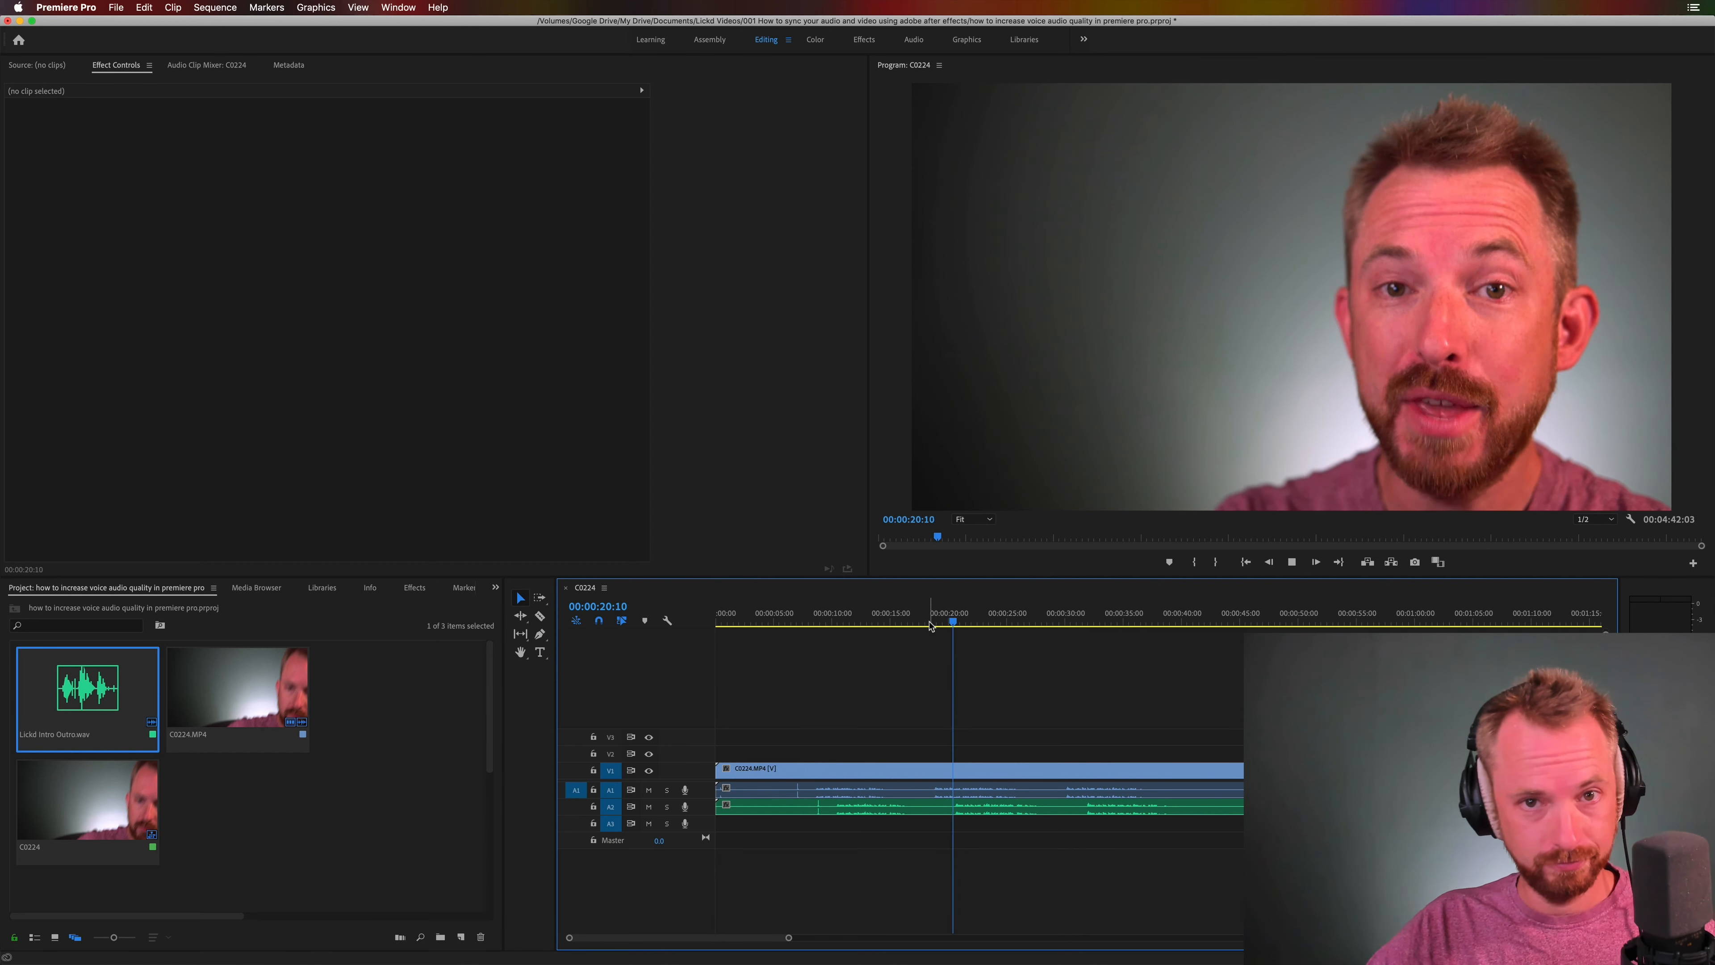
{"action": "key", "text": "cmd+space"}
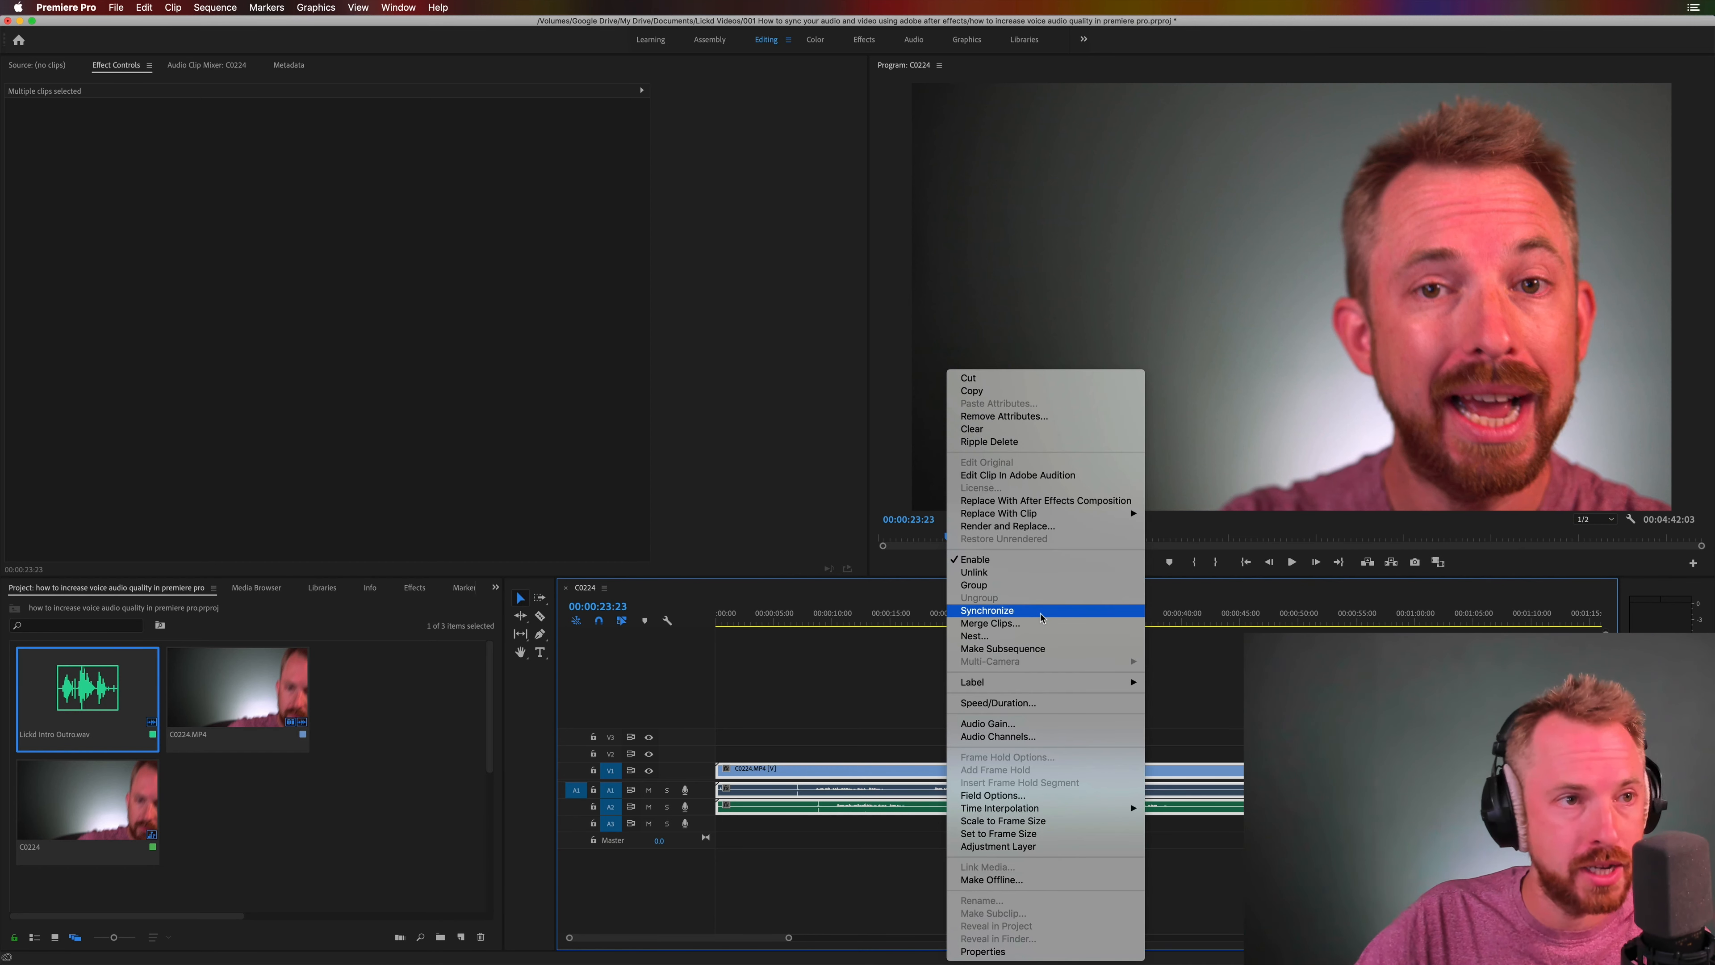
{"action": "left_click", "coordinate": [988, 610]}
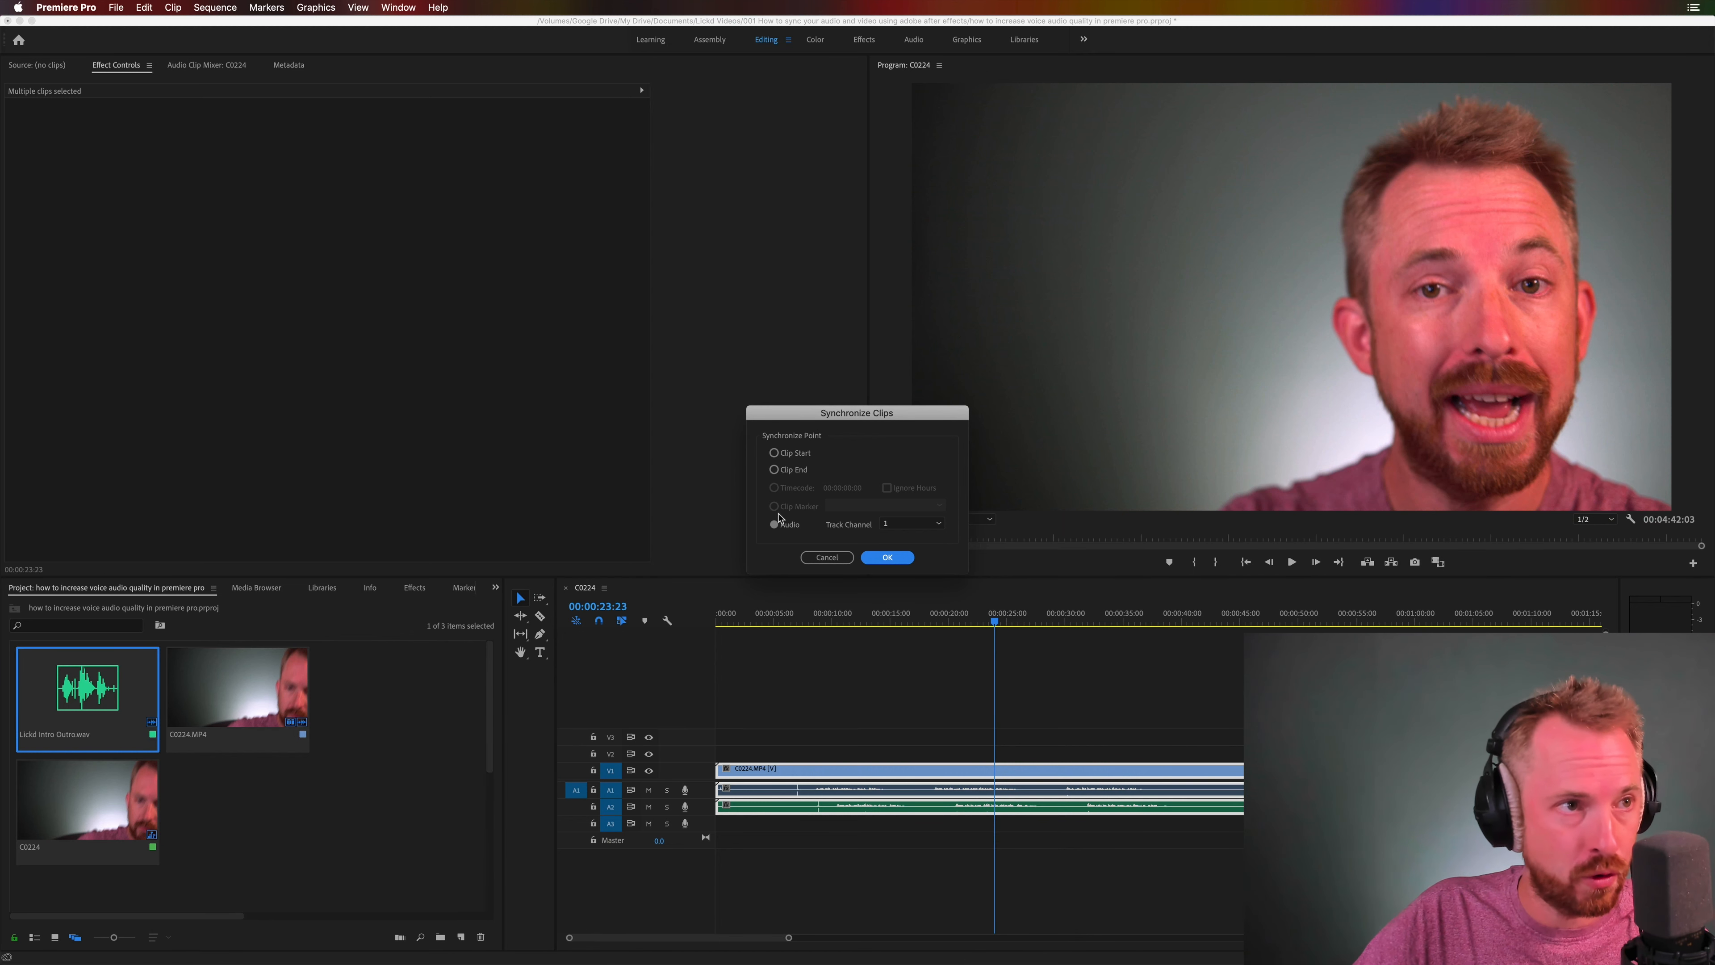
{"action": "mouse_move", "coordinate": [956, 813]}
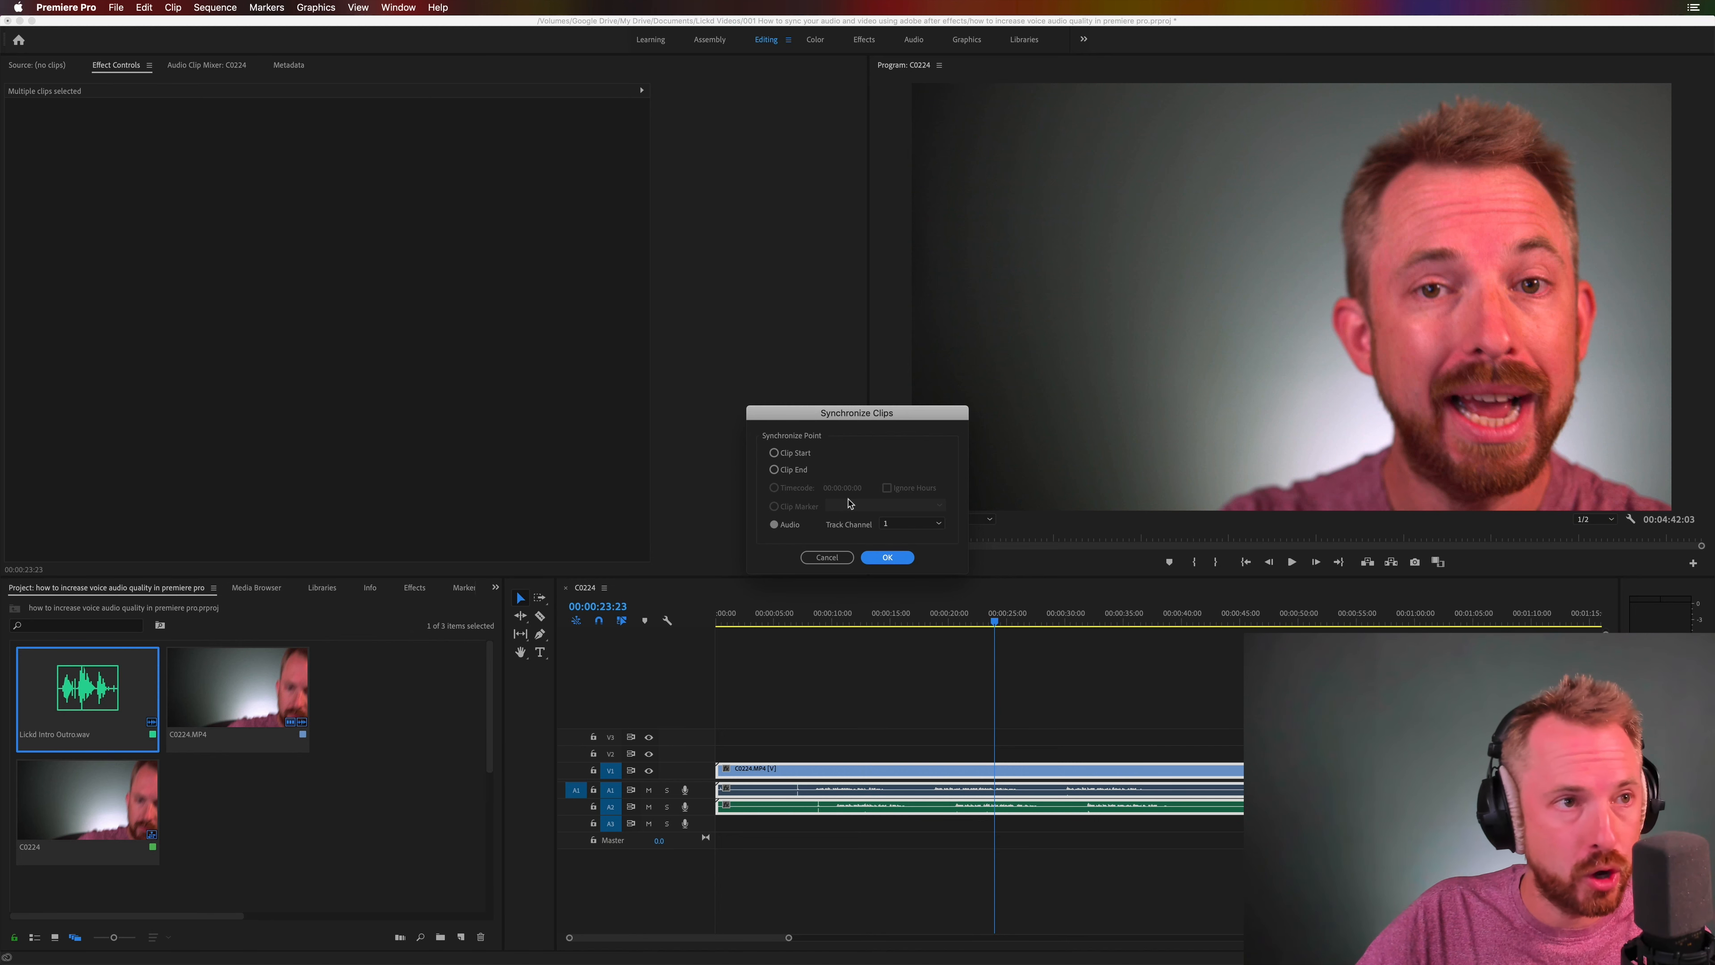
Sync the clips by audio and mute camera track A1 with its M button
{"action": "left_click", "coordinate": [887, 557]}
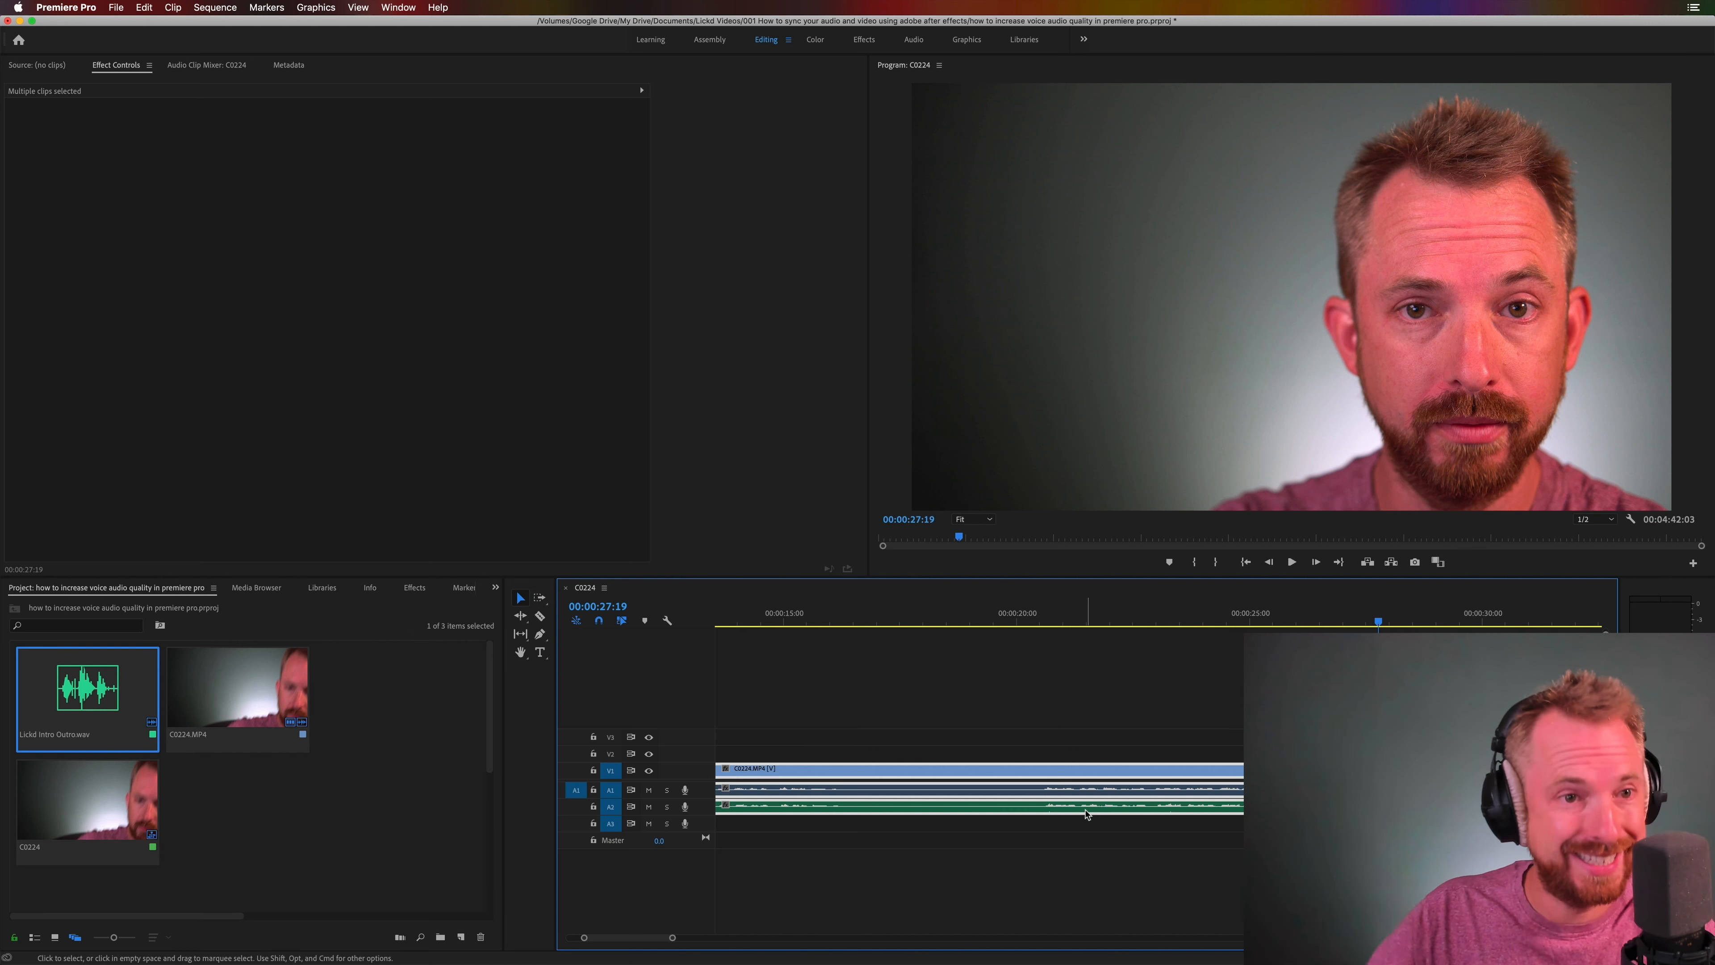
{"action": "left_click", "coordinate": [1026, 613]}
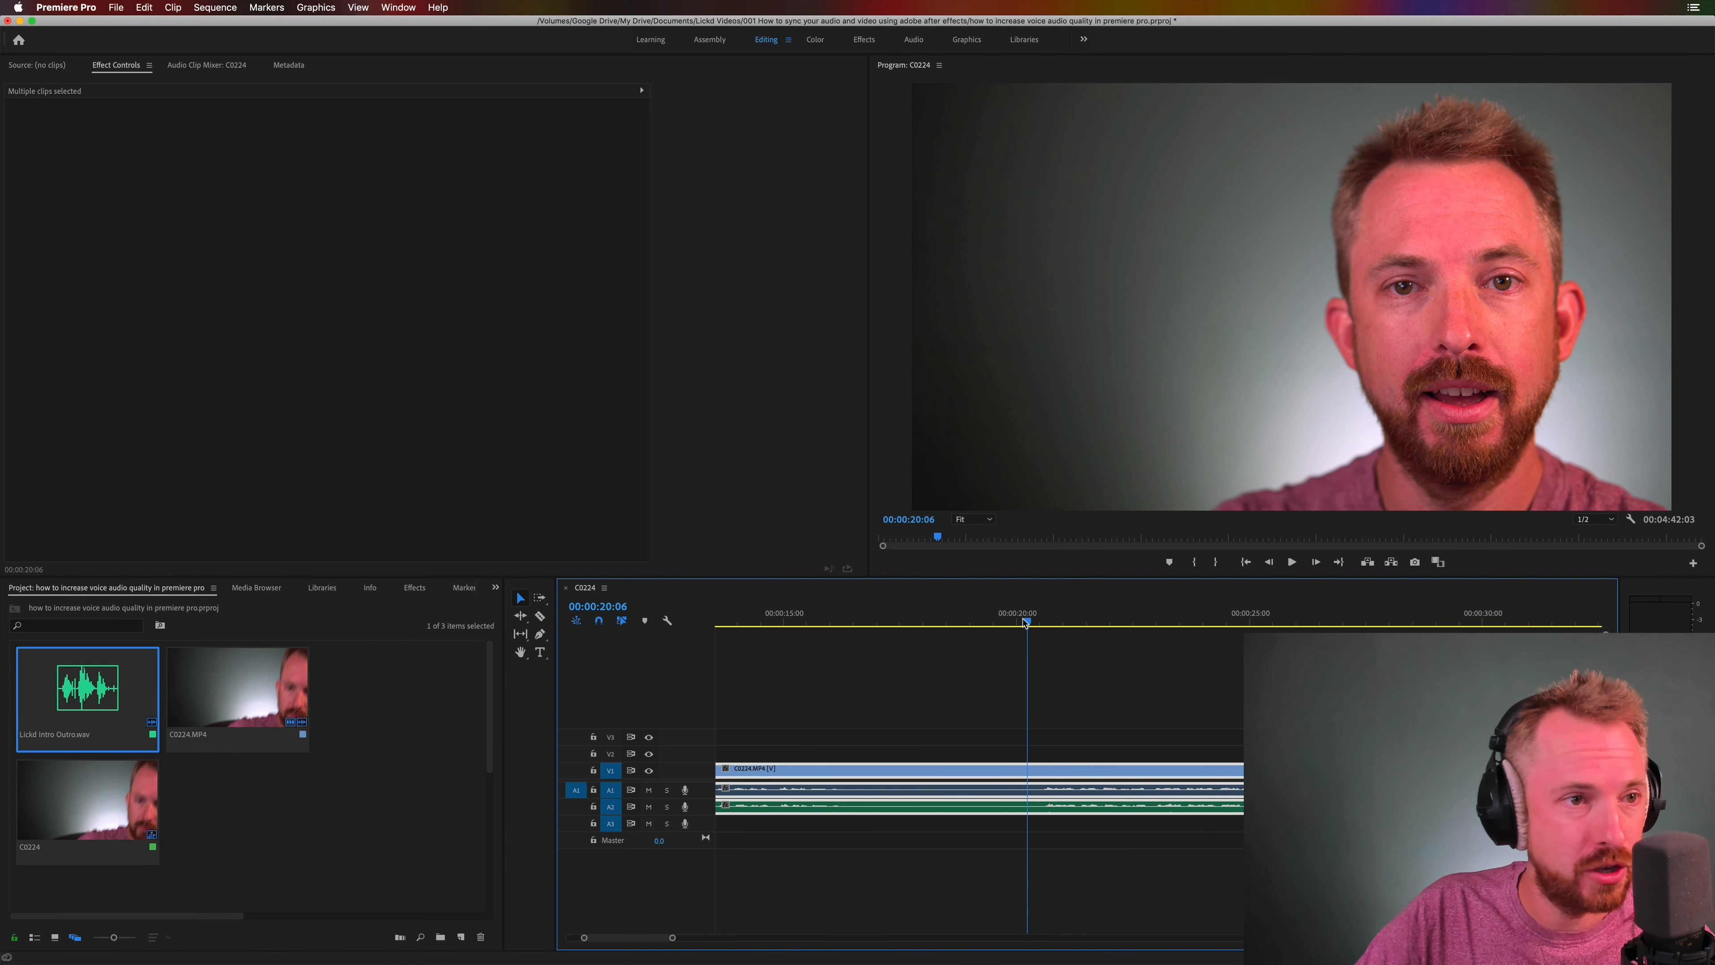
{"action": "left_click", "coordinate": [647, 789]}
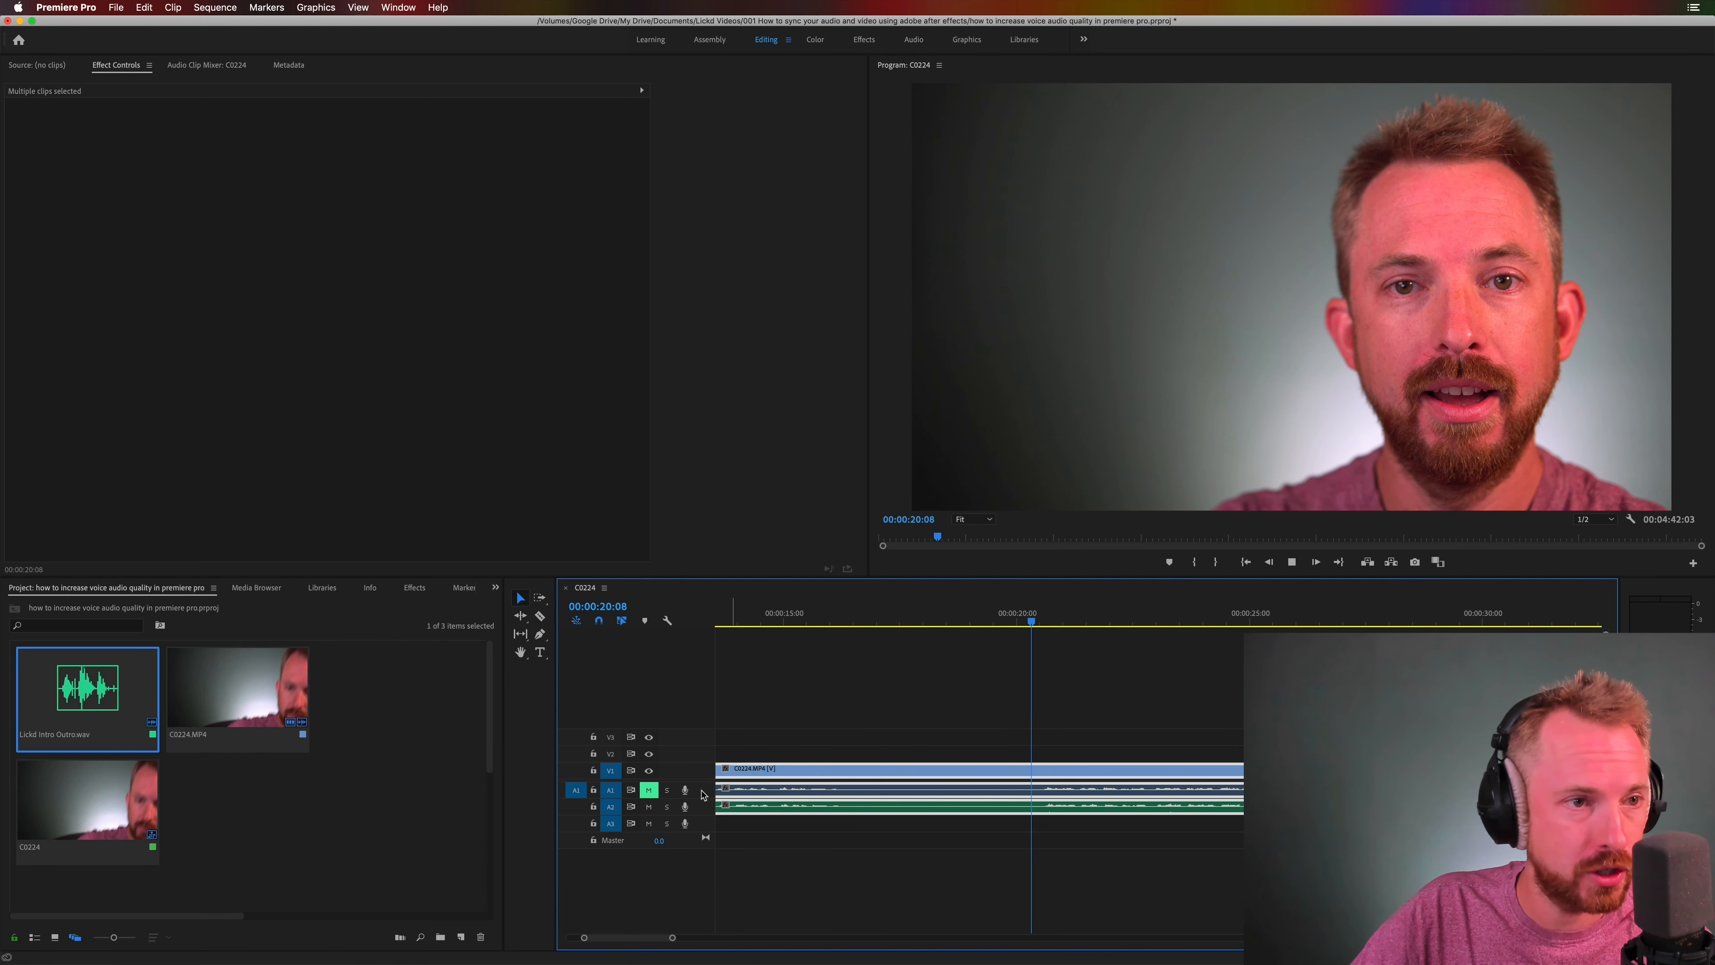